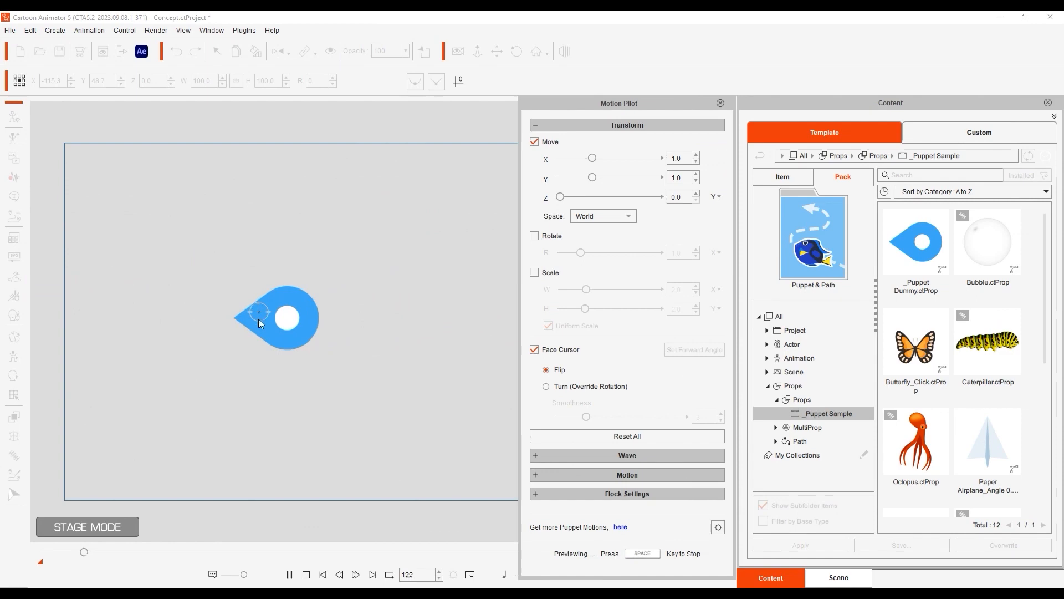
Enable Face Cursor with Turn mode and smoothness 3 for the plane, then preview.
left_click(837, 578)
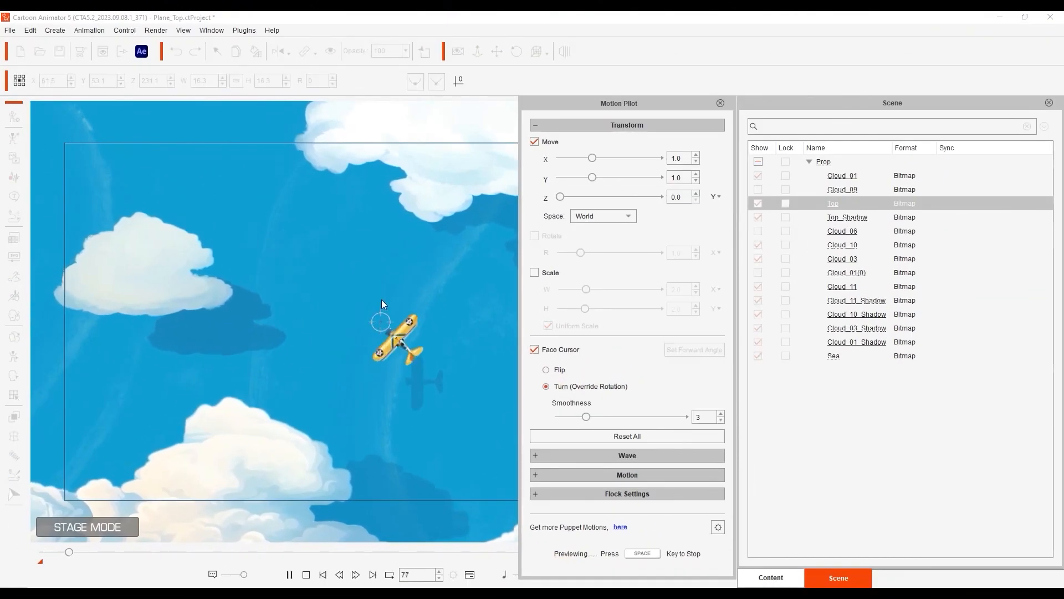
Set the plane's Forward Angle so it points the right way.
left_click(694, 349)
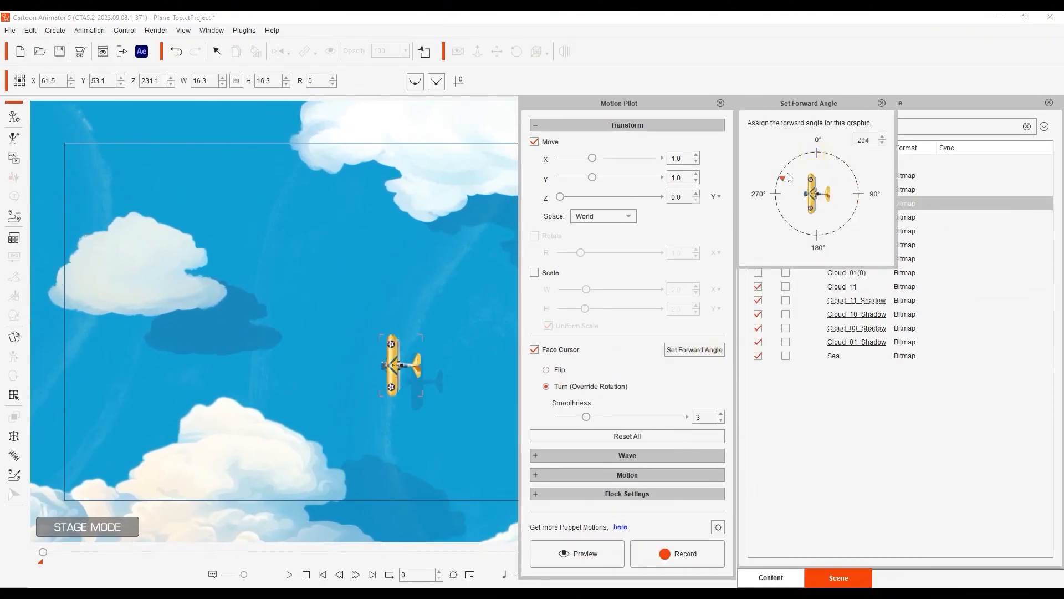
left_click(779, 193)
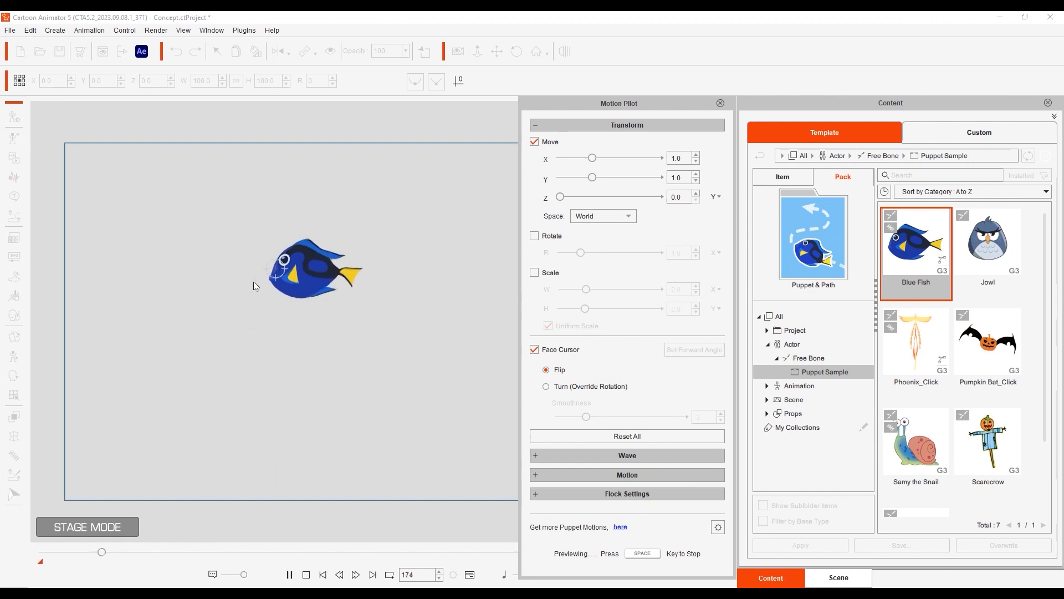
Apply the Wave puppet profile with Use Mouse Movement checked and speed 5.
left_click(916, 462)
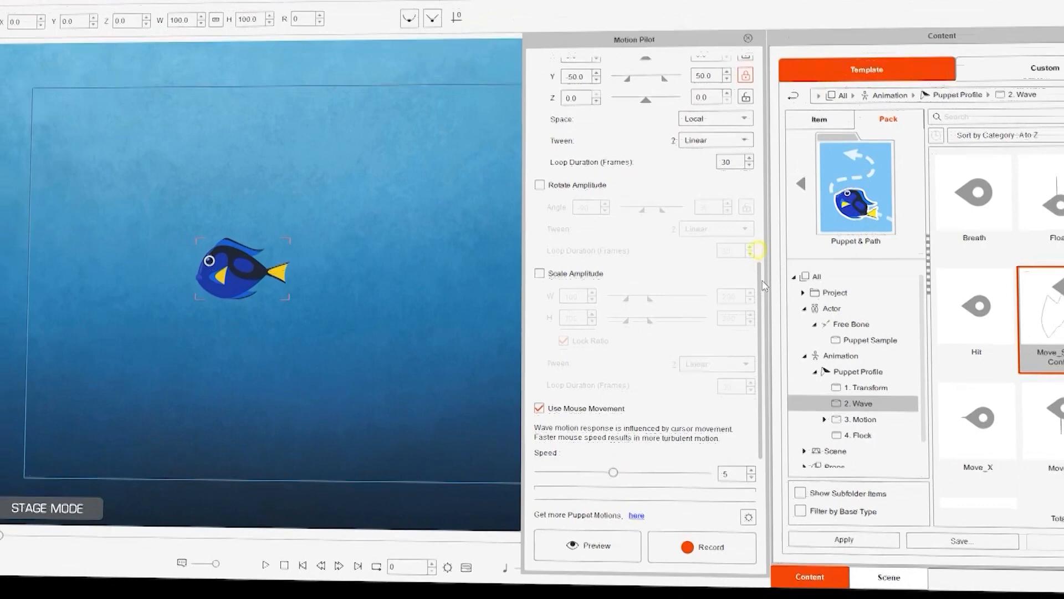
Apply the Jowl sample, then load the Phoenix_Click puppet sample onto the stage.
left_click(593, 545)
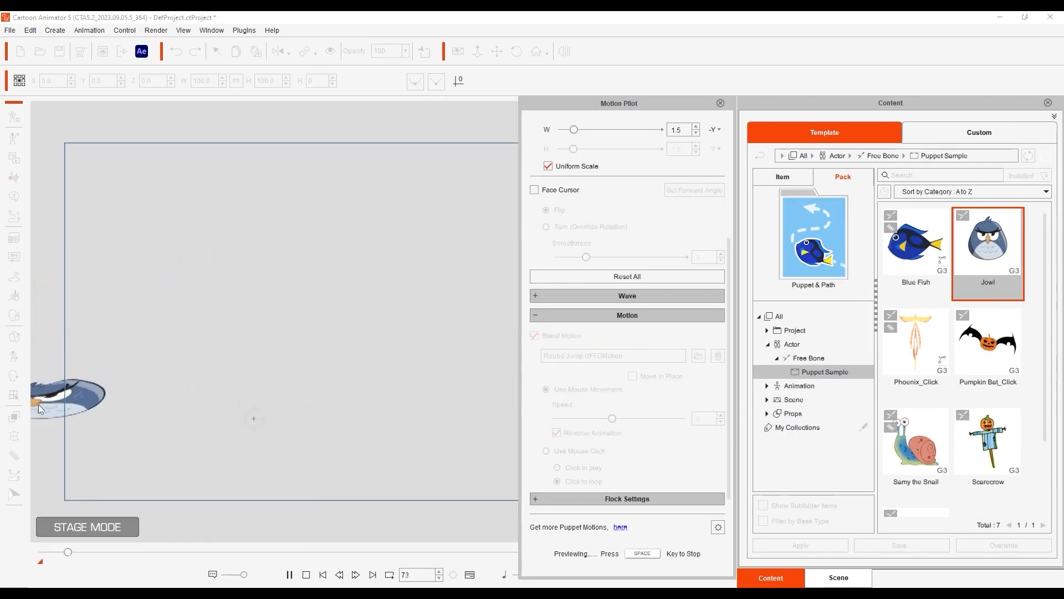
left_click(915, 341)
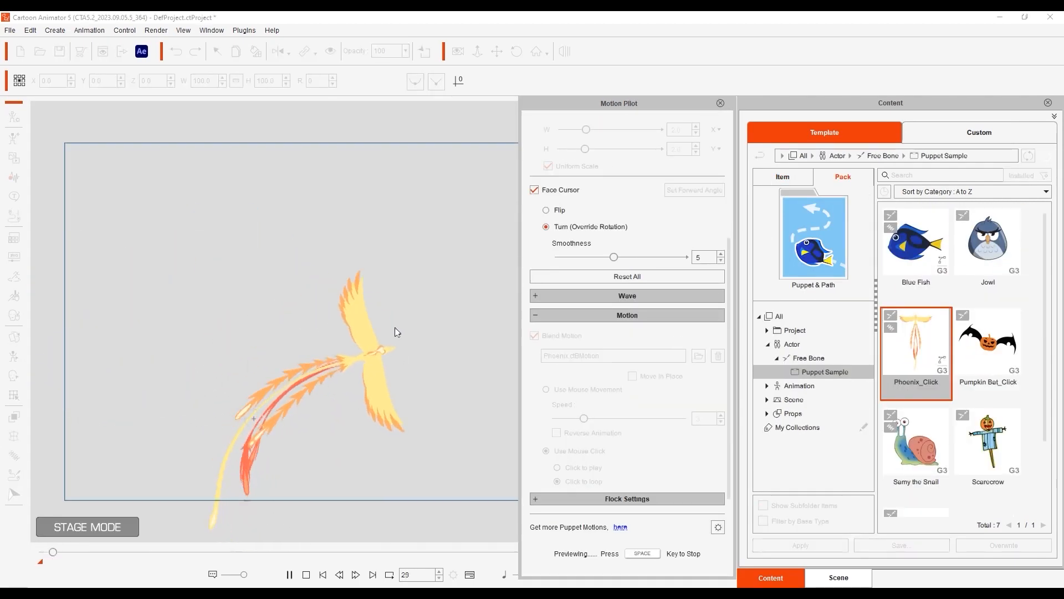